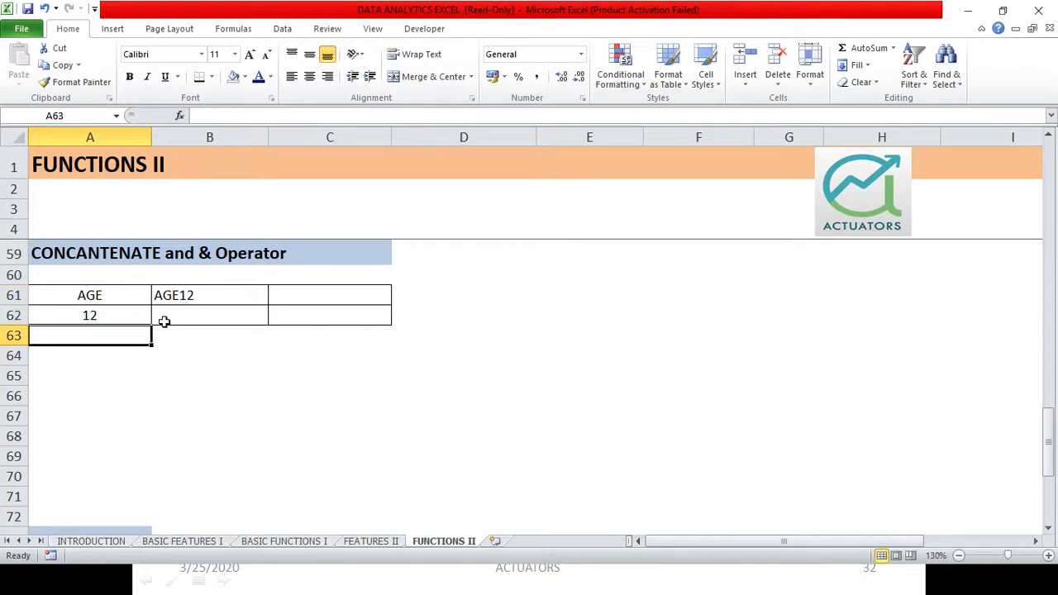
{"action": "type", "text": "=CONCATENATE(A61,A62)"}
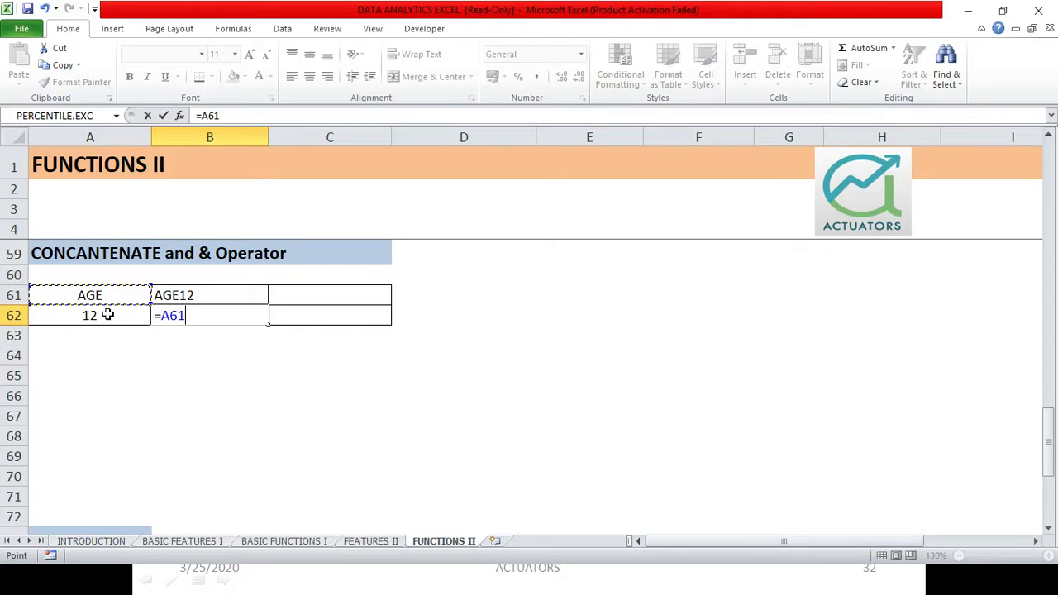
{"action": "type", "text": "&A62"}
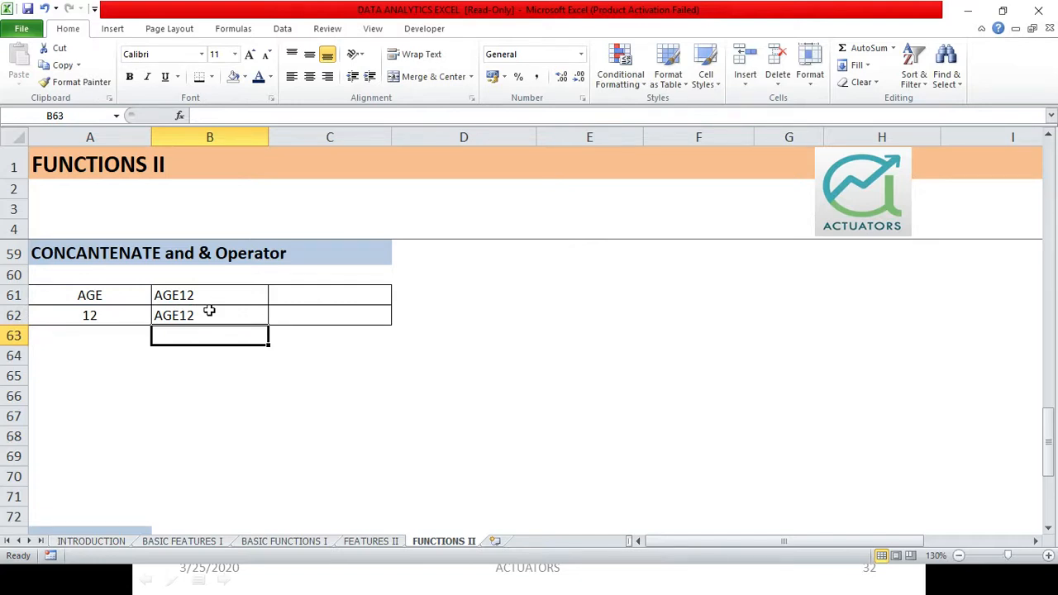
{"action": "mouse_move", "coordinate": [295, 298]}
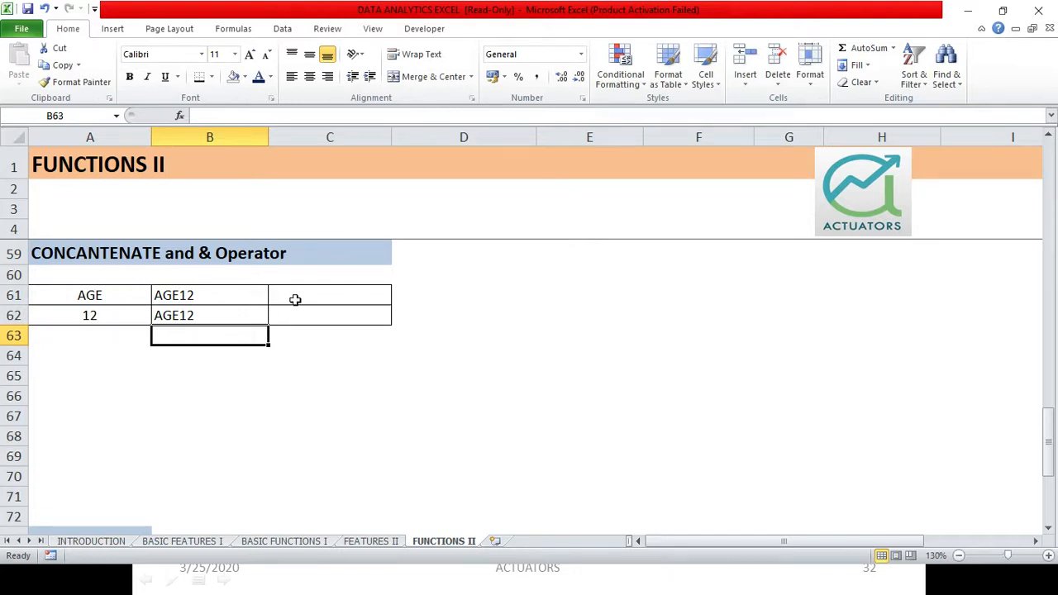
{"action": "type", "text": "=A61"}
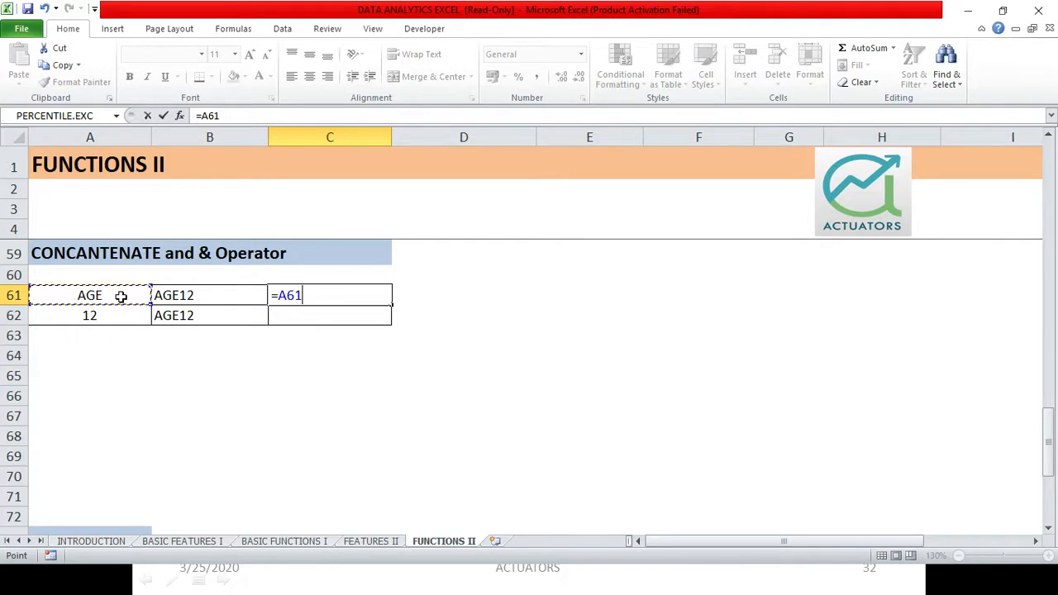
{"action": "type", "text": "&,"}
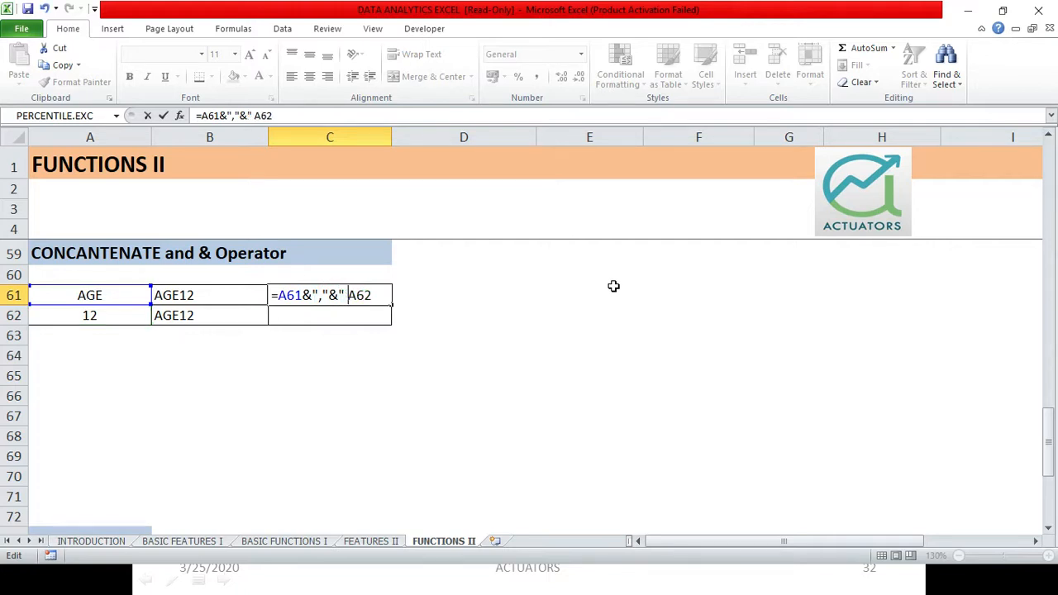
{"action": "type", "text": "15"}
{"action": "left_click", "coordinate": [330, 315]}
{"action": "type", "text": "\""}
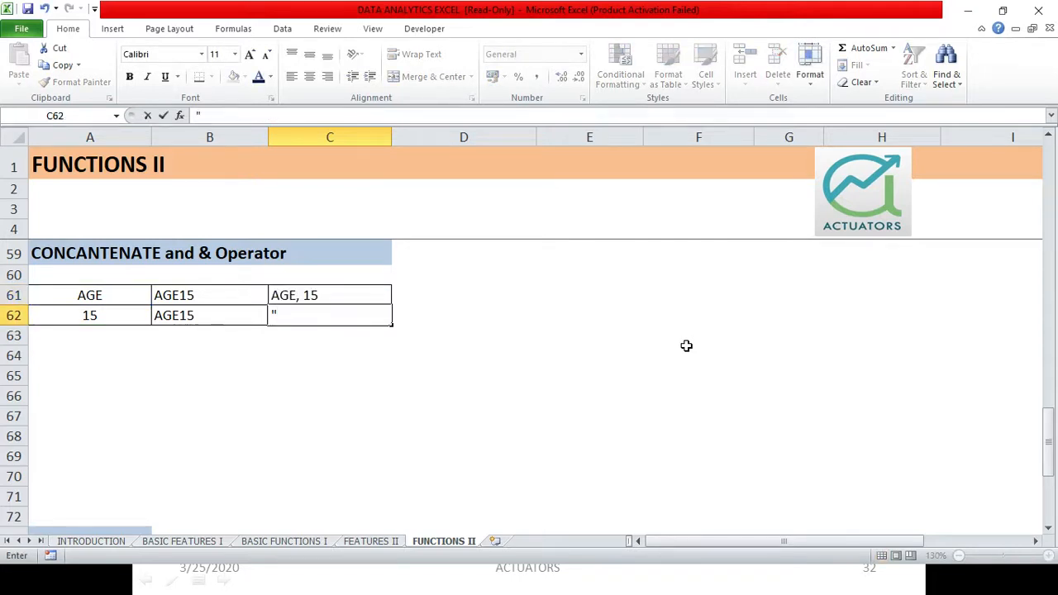
{"action": "type", "text": "=\"AGE\"&\"12\""}
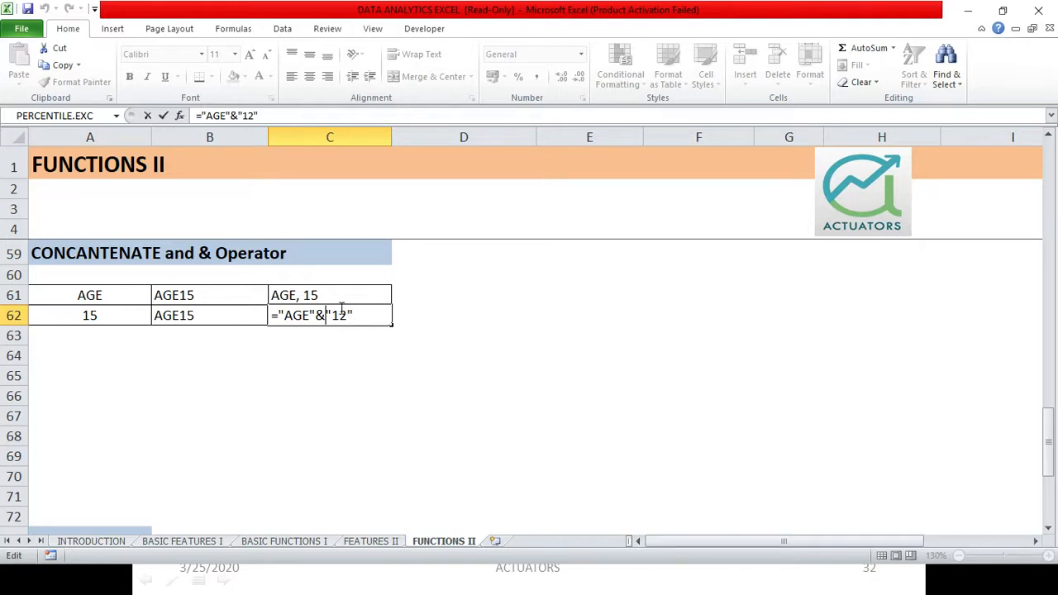